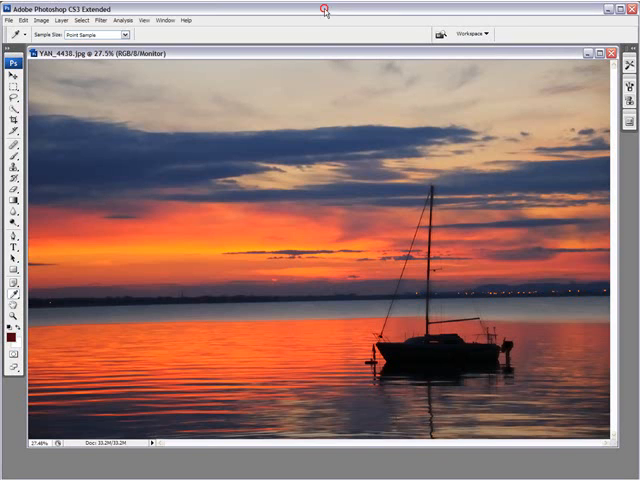
pyautogui.moveTo(324, 12)
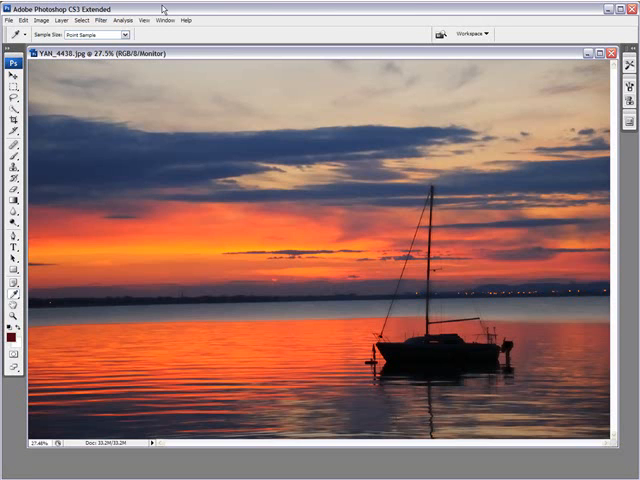
pyautogui.moveTo(22, 324)
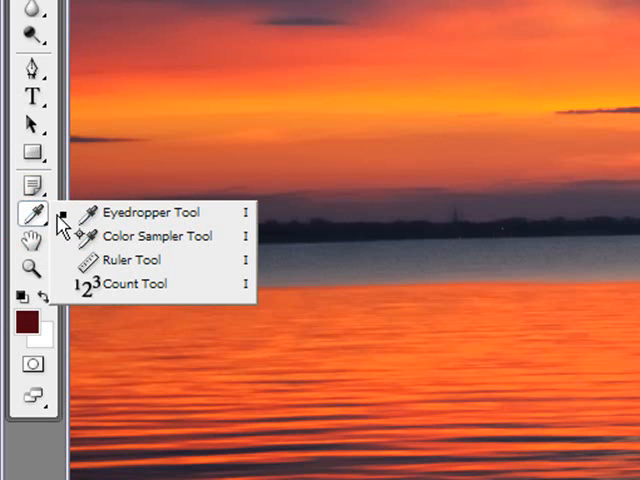
# - Measure the horizon tilt with the Ruler along the far shoreline, reading roughly 1.3 degrees
pyautogui.click(130, 260)
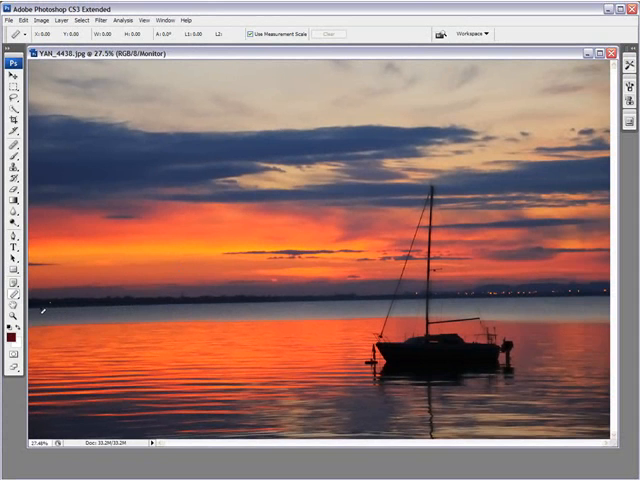
pyautogui.moveTo(36, 316); pyautogui.dragTo(258, 330)
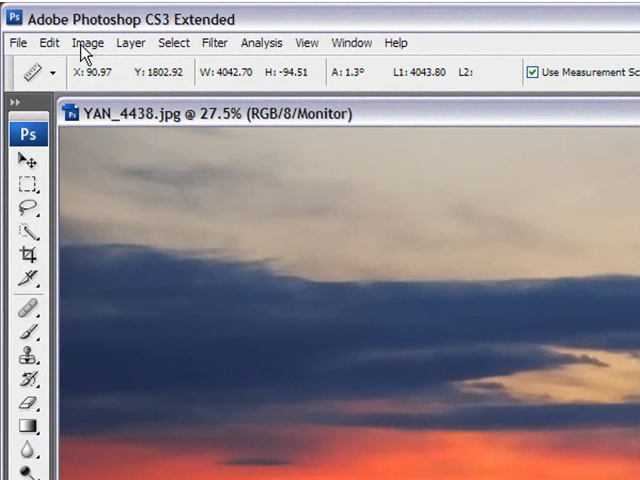
# - Rotate the canvas by the measured 1.34° clockwise via Rotate Canvas > Arbitrary
pyautogui.click(88, 42)
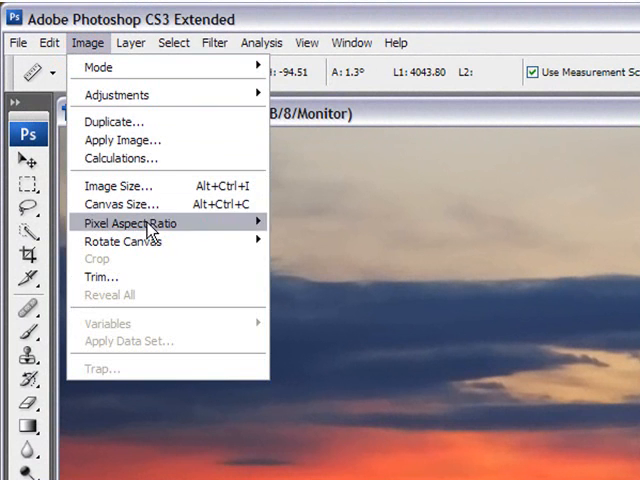
pyautogui.moveTo(120, 212)
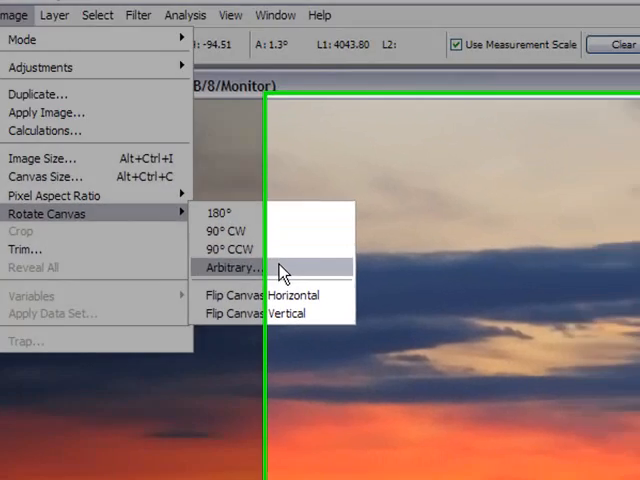
pyautogui.click(234, 268)
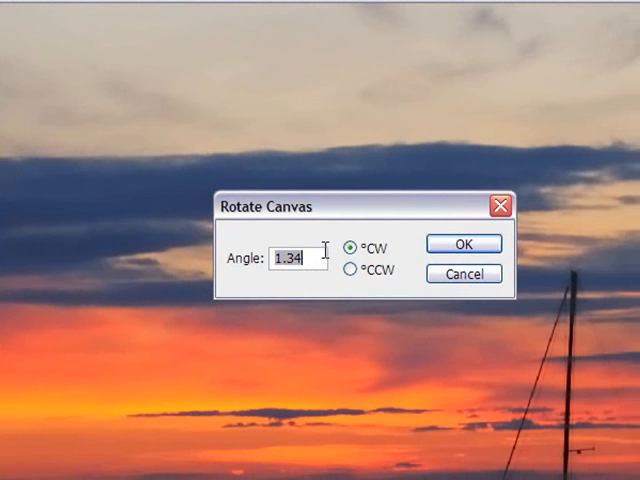
pyautogui.moveTo(336, 276)
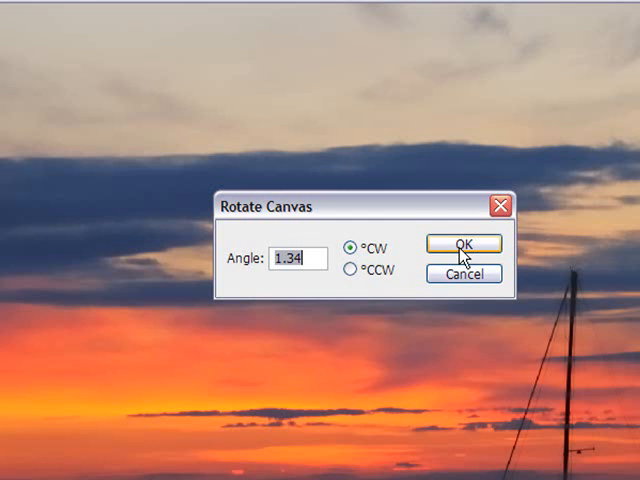
pyautogui.click(462, 244)
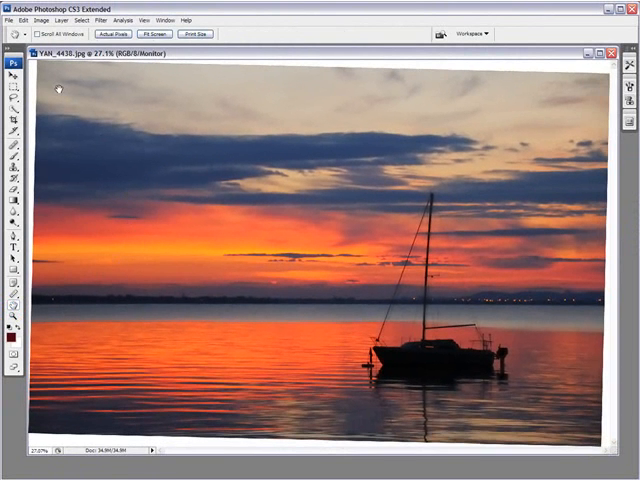
pyautogui.moveTo(172, 116)
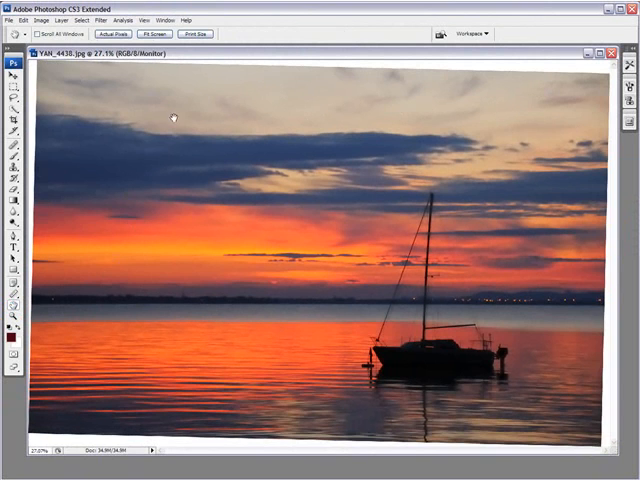
pyautogui.click(8, 100)
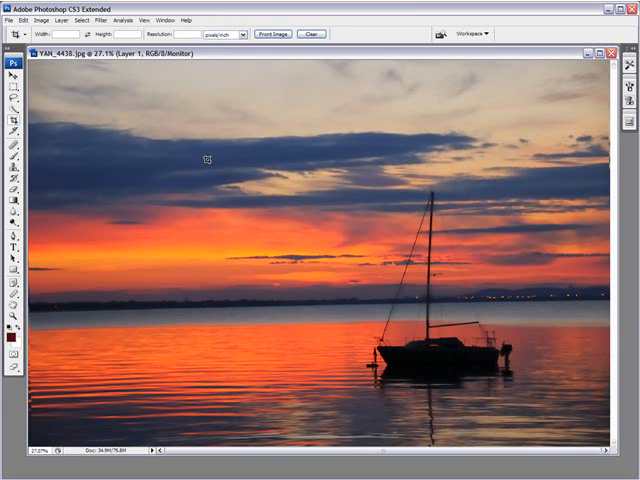
pyautogui.moveTo(120, 128)
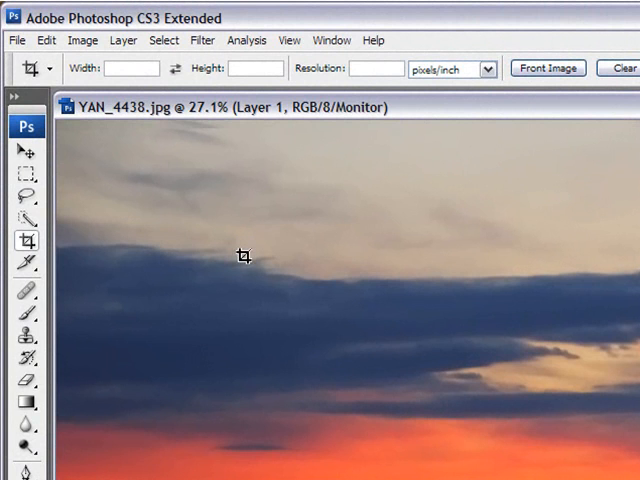
pyautogui.moveTo(220, 84)
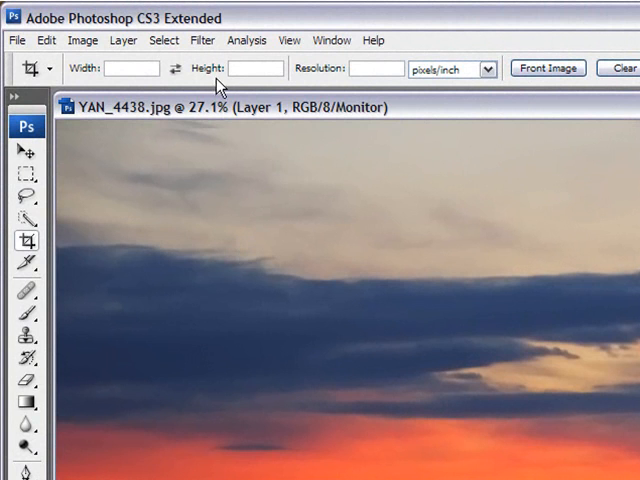
# - Show the grid over the photo layer to check the horizon against straight lines
pyautogui.click(288, 40)
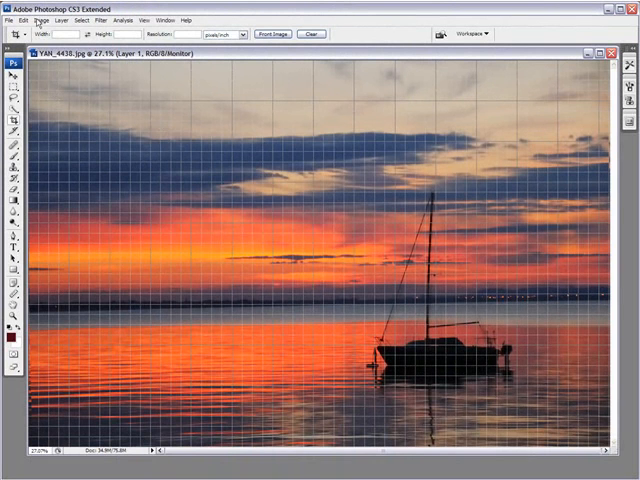
# - Rotate the photo layer with Transform > Rotate until the horizon parallels the grid, then commit
pyautogui.click(20, 20)
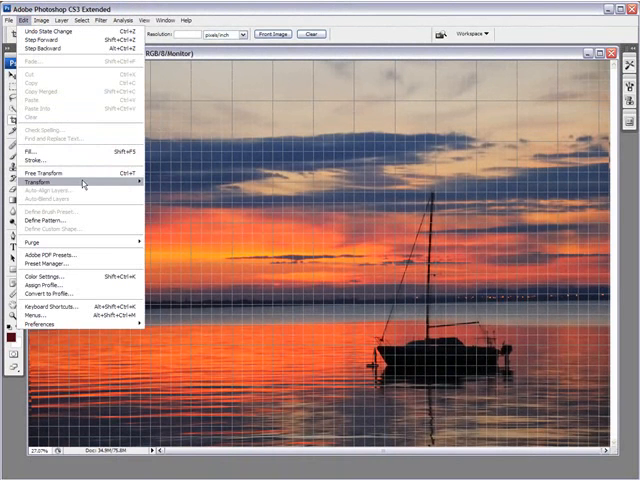
pyautogui.click(48, 180)
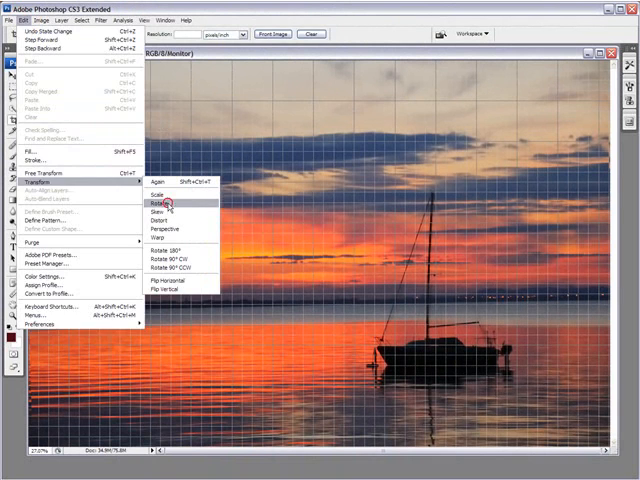
pyautogui.click(162, 204)
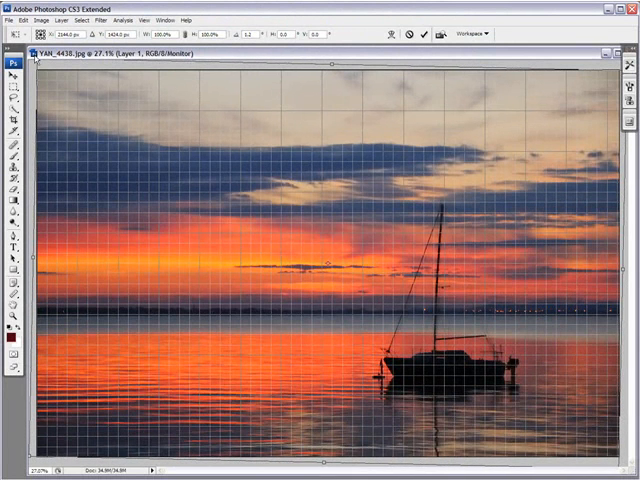
pyautogui.moveTo(226, 288)
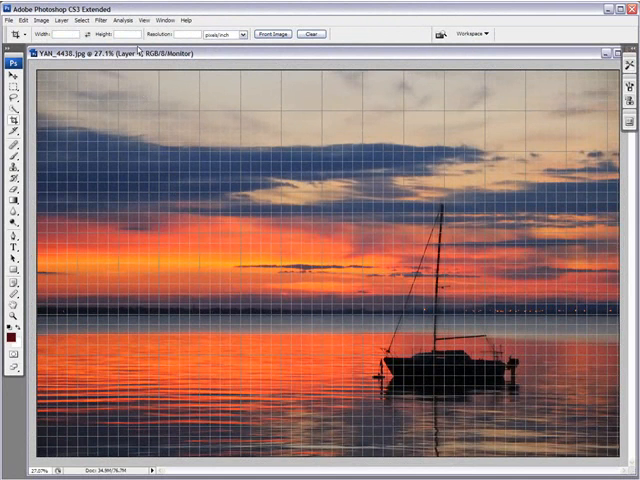
pyautogui.click(146, 20)
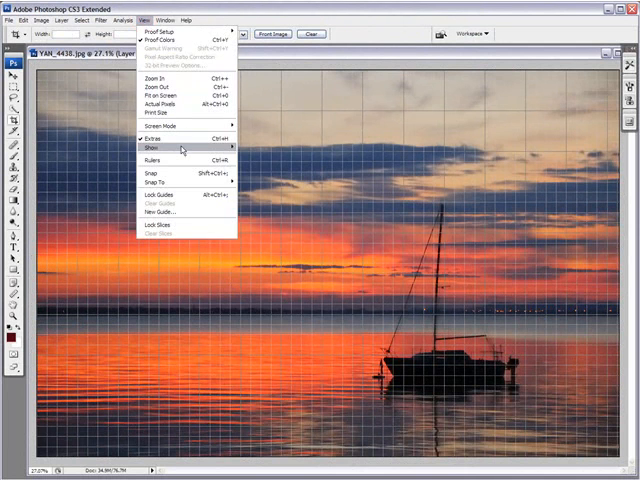